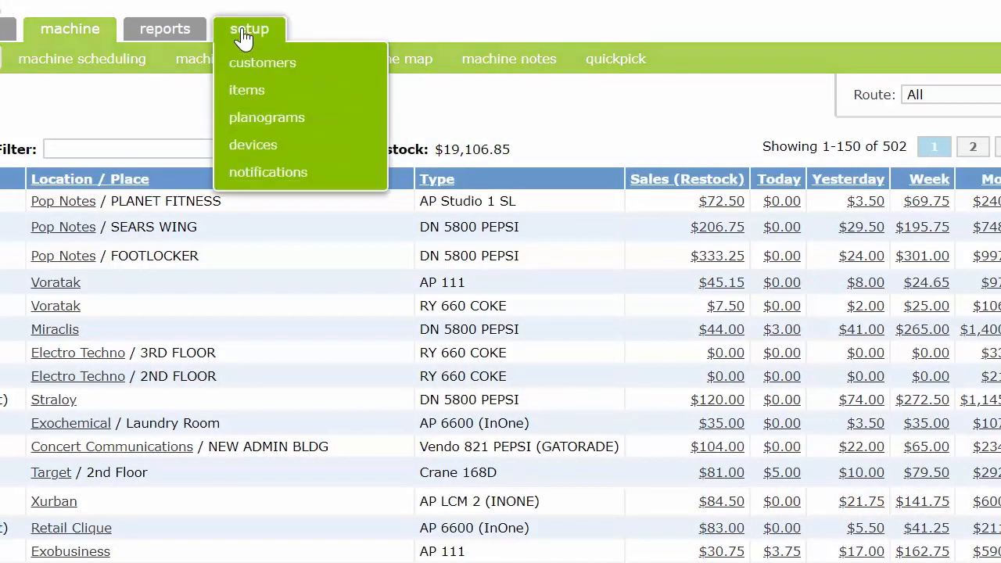
Start a new customer from the setup menu, reaching the Create Customer form
click(262, 63)
text(G)
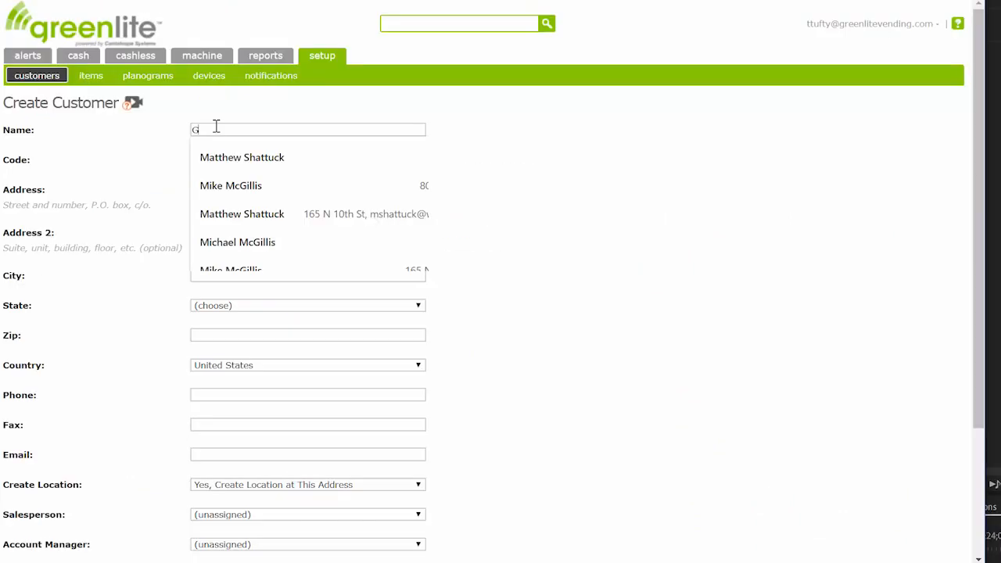
Enter customer Great Mall at 1234 Place Ave, Minneapolis, with state Minnesota
text(reat Mall)
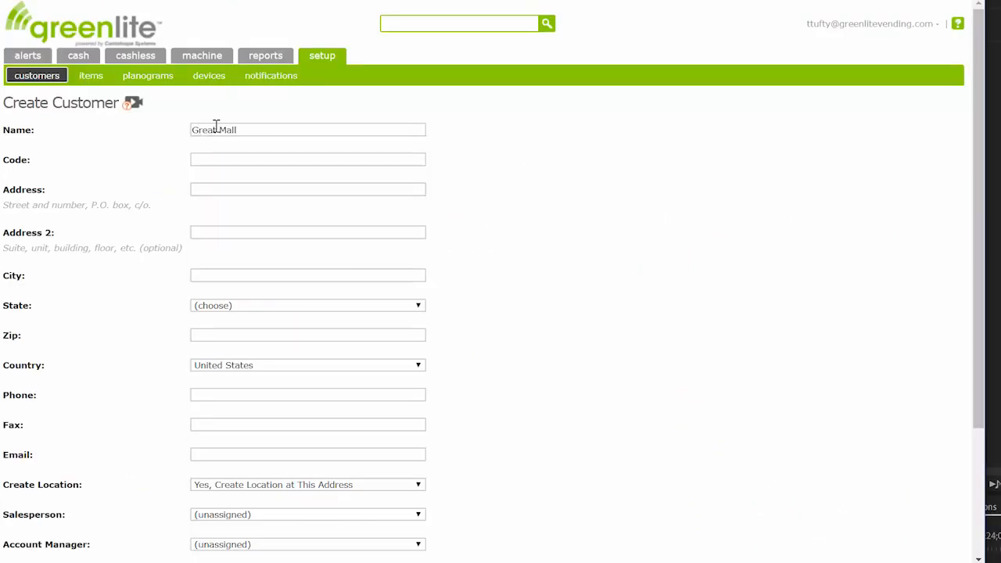
text(1234 Place Ave)
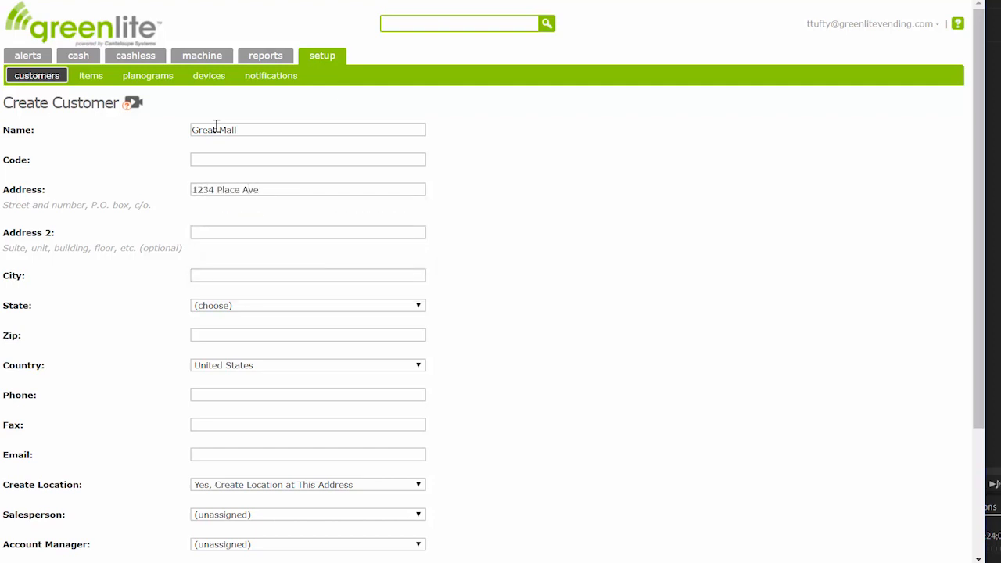
text(Minneapolis)
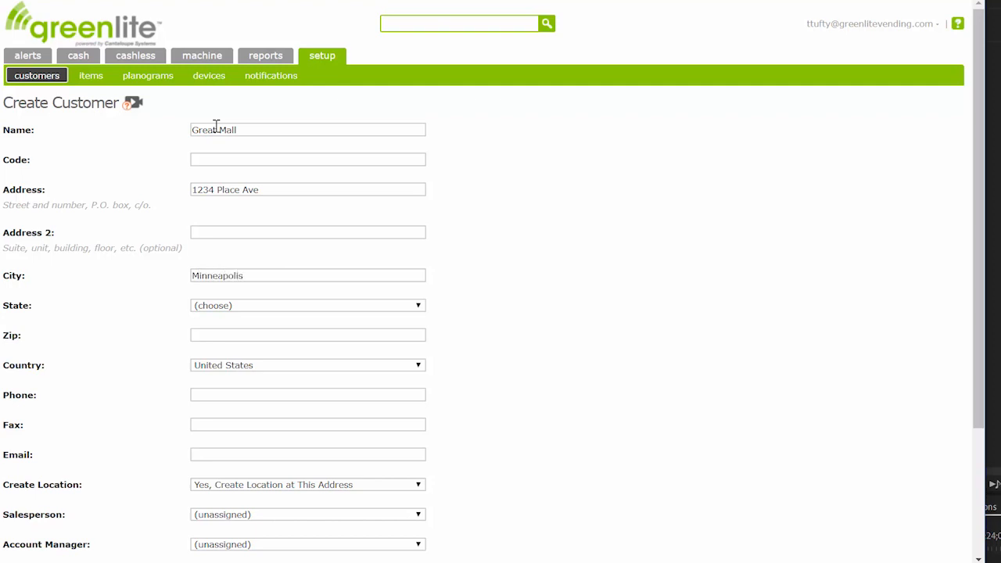
click(305, 304)
text(55044)
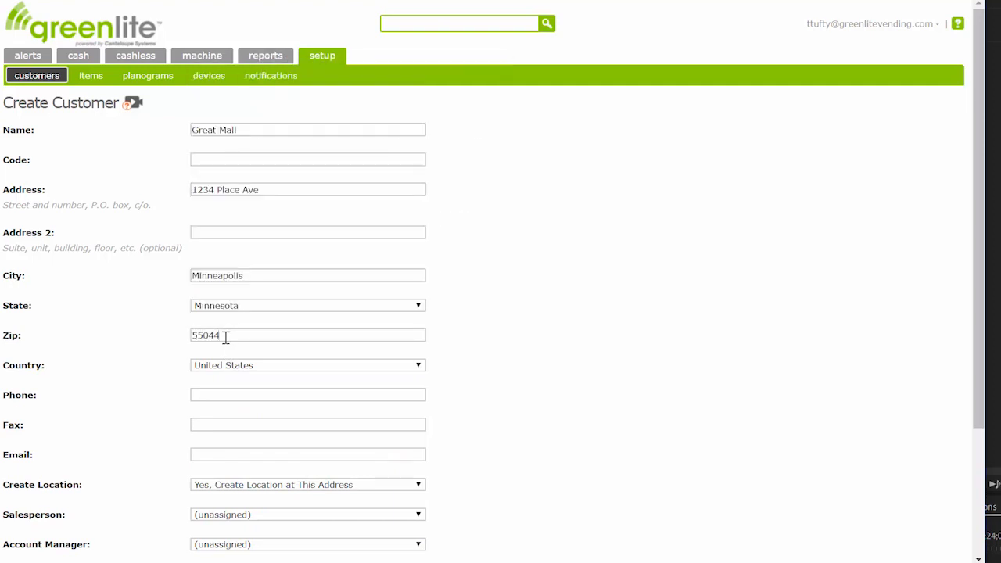
Set Create Location to Yes so a location is made at the customer's address
click(307, 485)
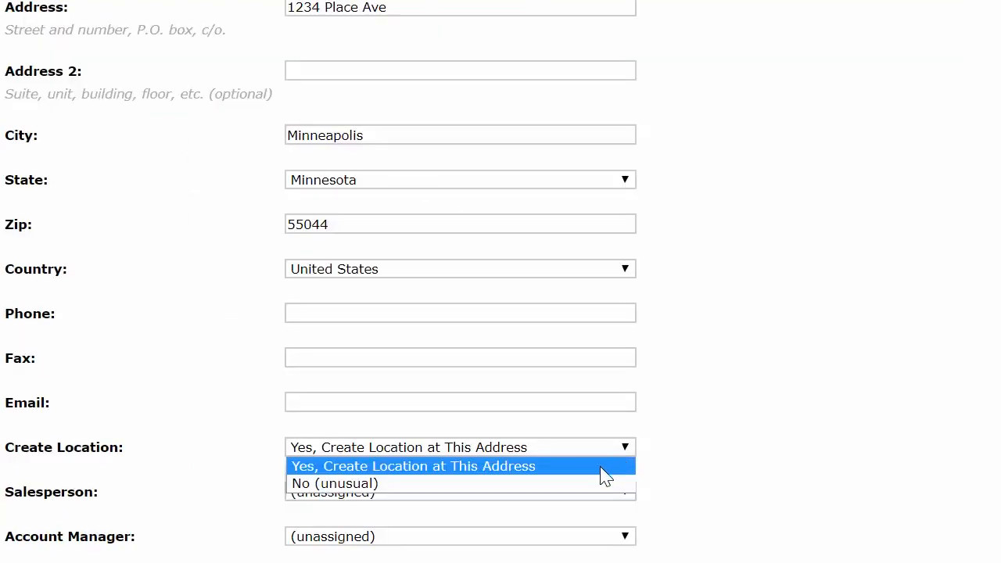
click(413, 466)
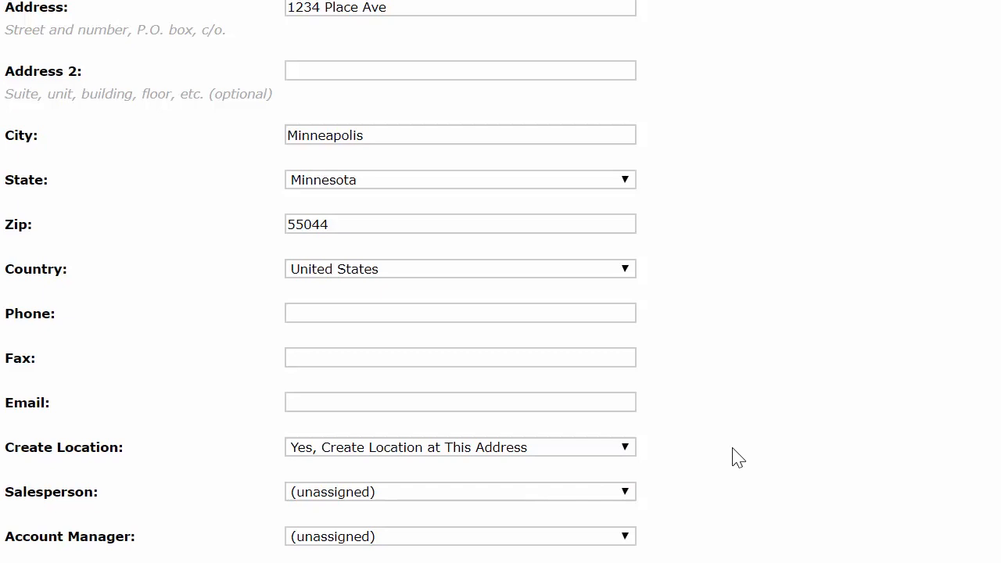
scroll(down, 3)
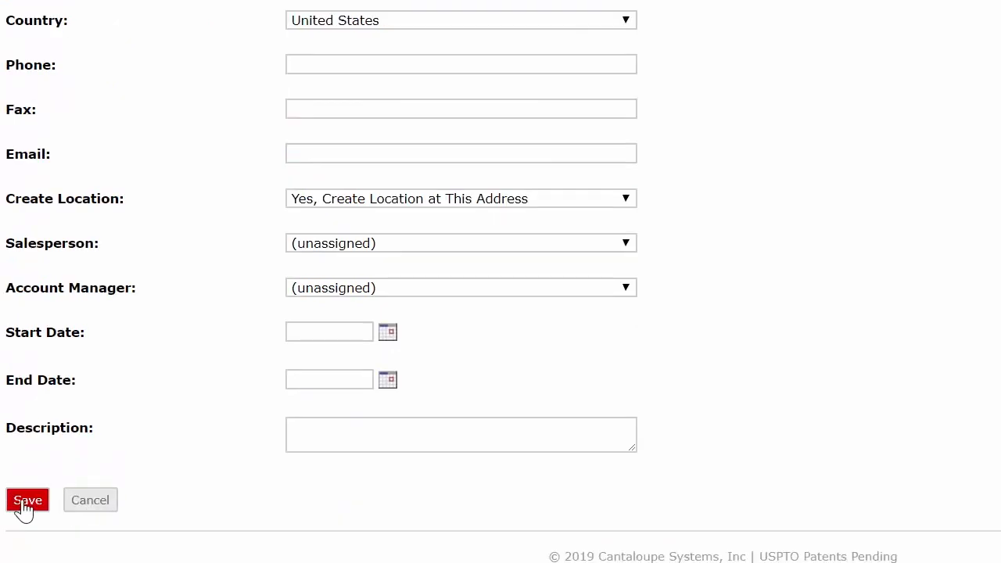
Save Great Mall, re-entering Minneapolis in the required City field when prompted
click(28, 500)
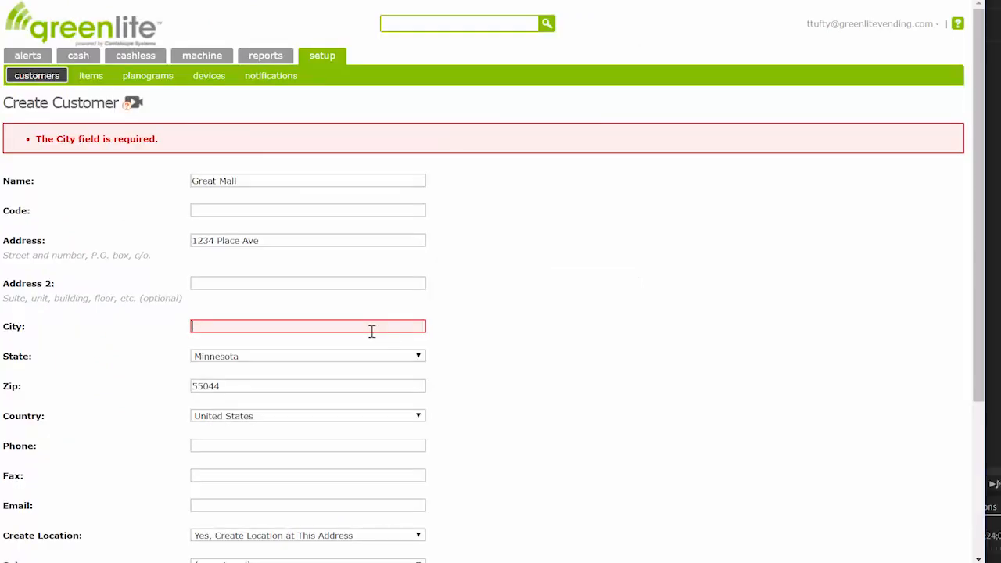
text(M)
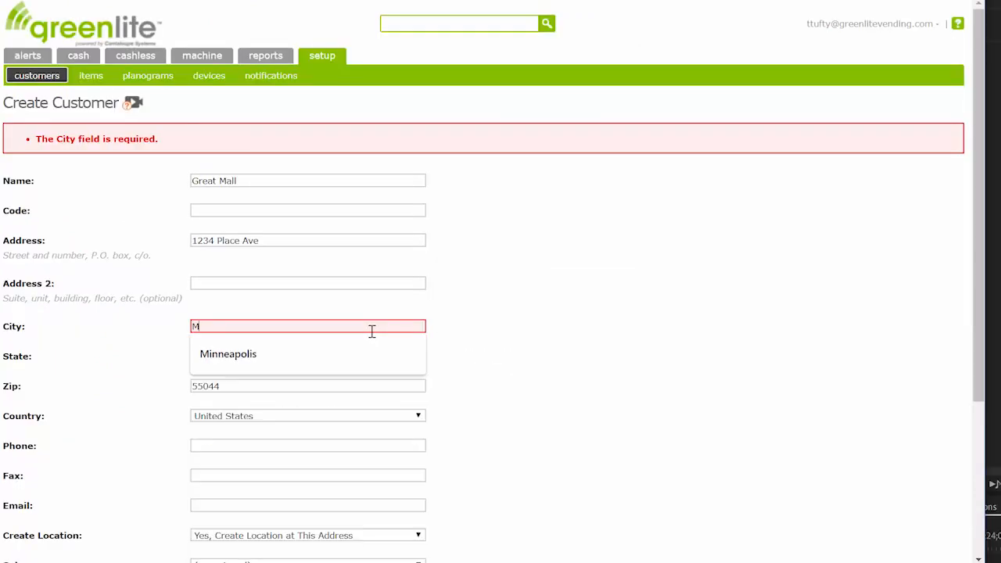
click(228, 353)
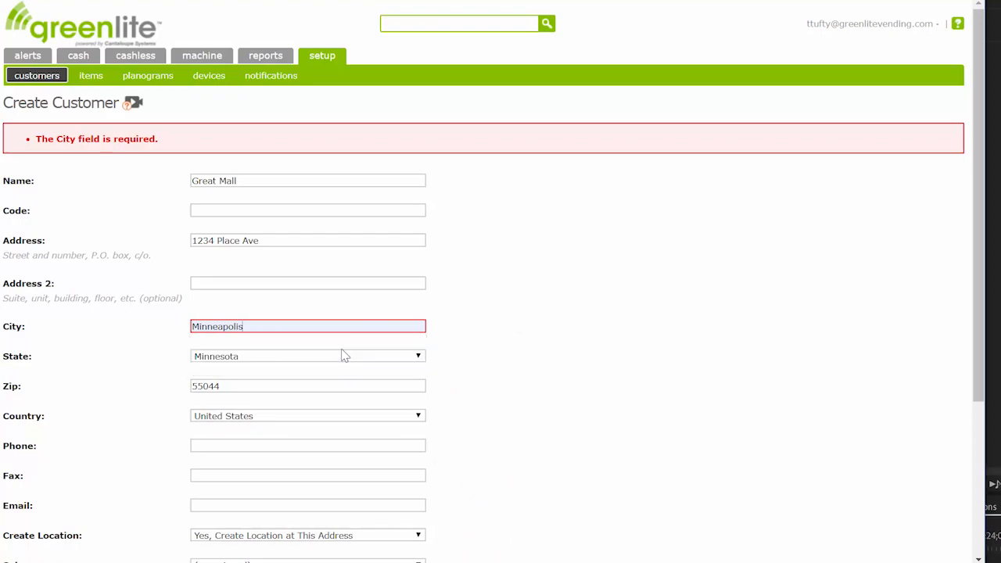
scroll(down, 3)
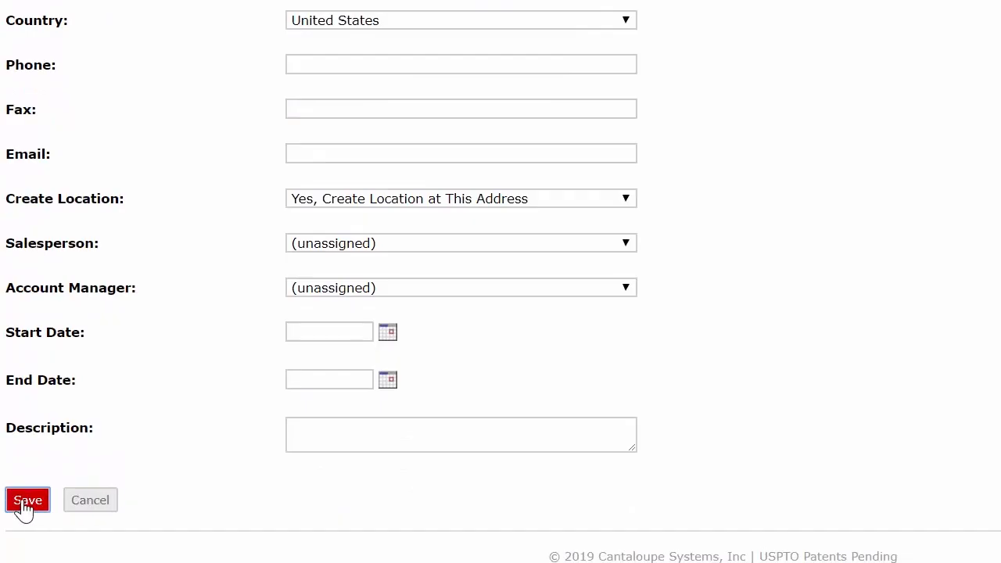
click(28, 500)
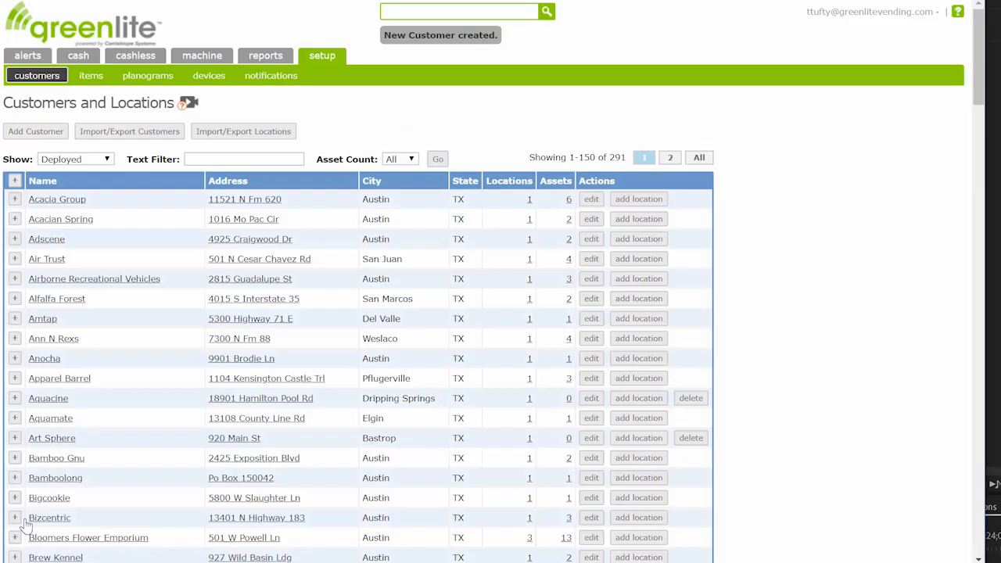
Filter the customer list by 'great', showing four results including Great Mall
text(great)
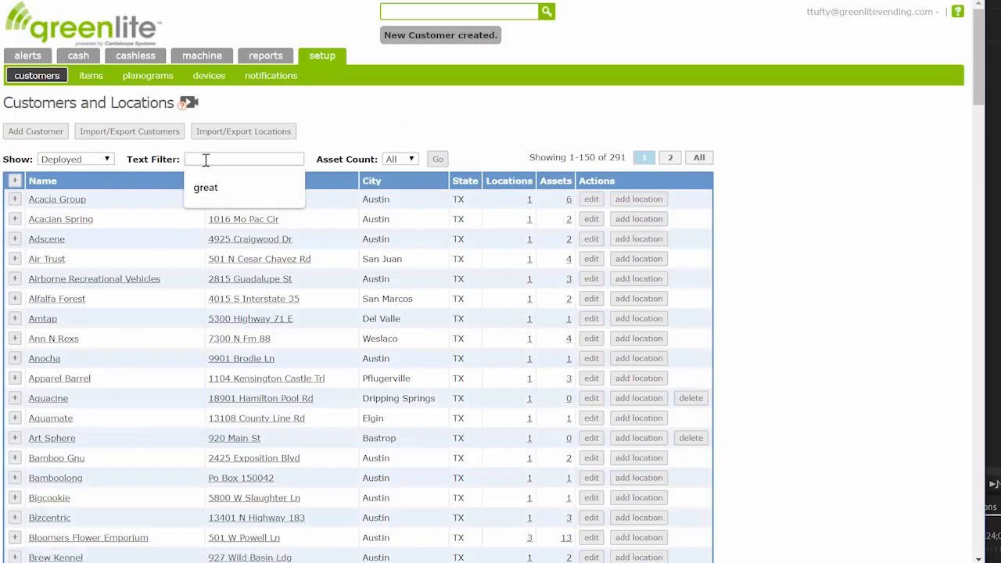
text(great)
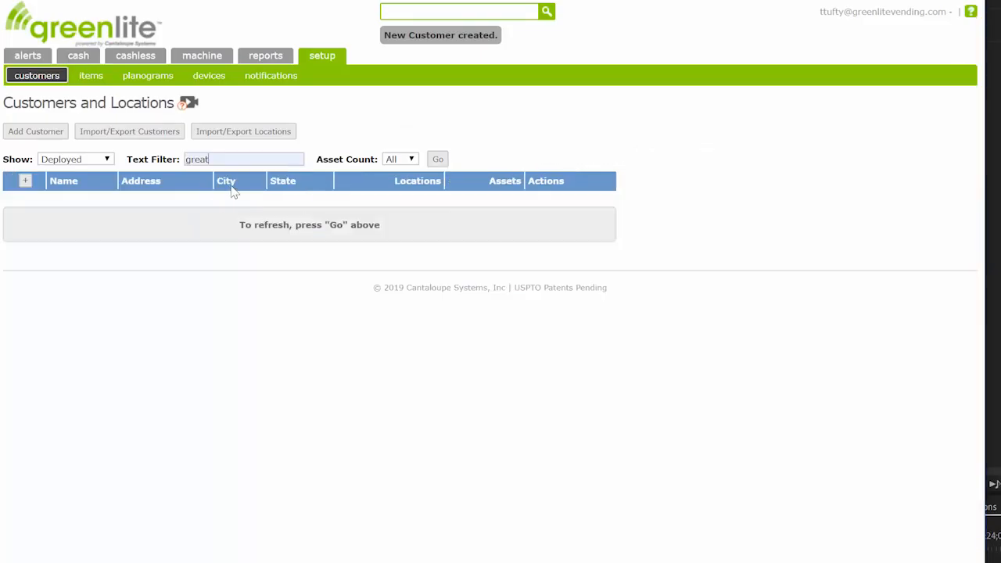
click(437, 159)
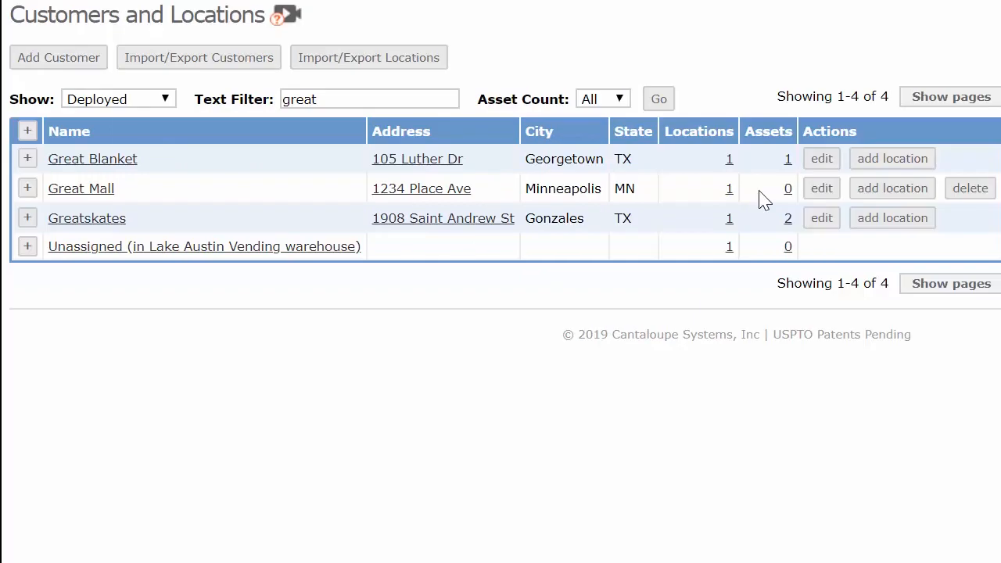
Expand Great Mall to reveal its single location at the customer's address
click(27, 187)
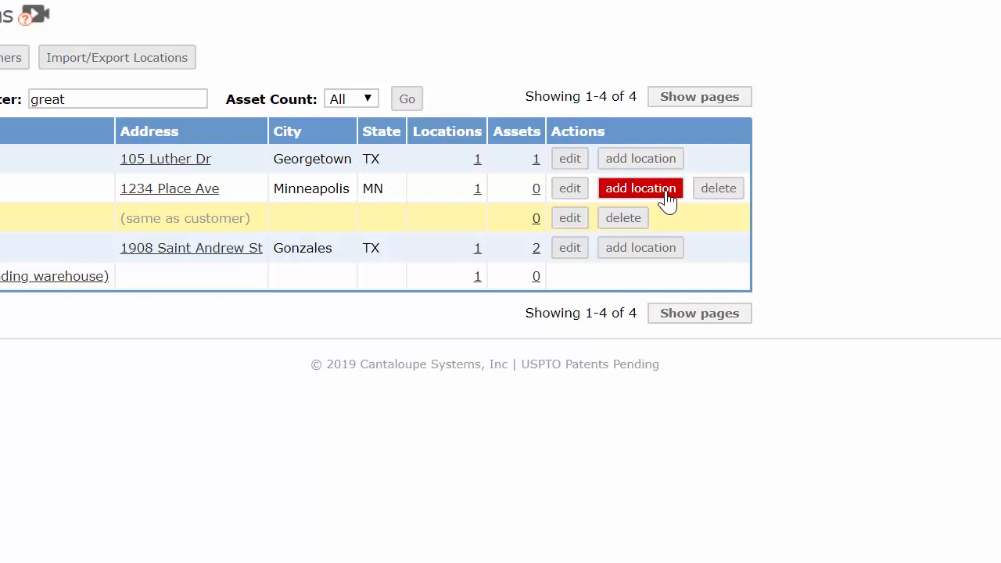
Add a Great Mall location named Capitol at 2222 State Dr, St. Paul, Minnesota
click(640, 188)
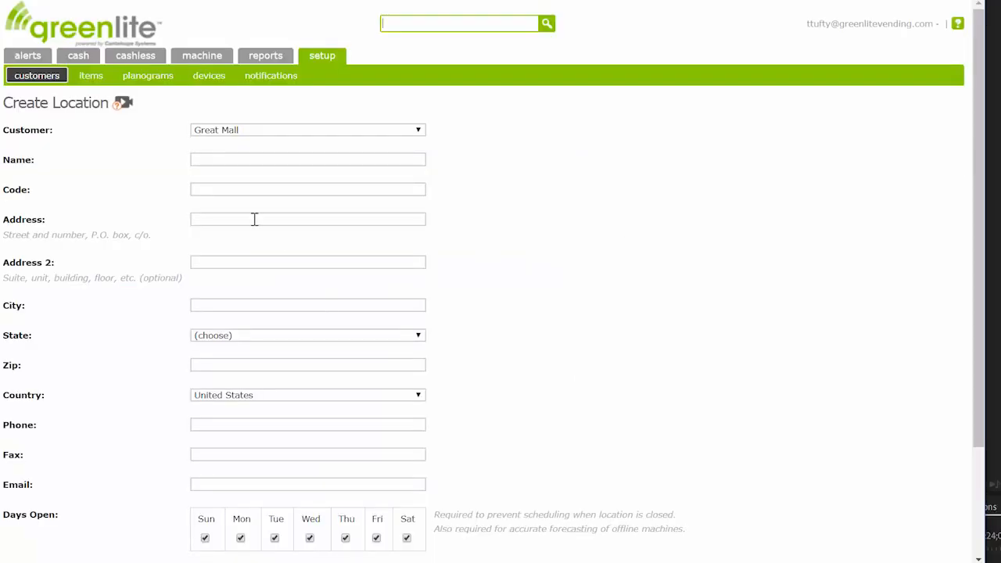
text(2222 State Dr)
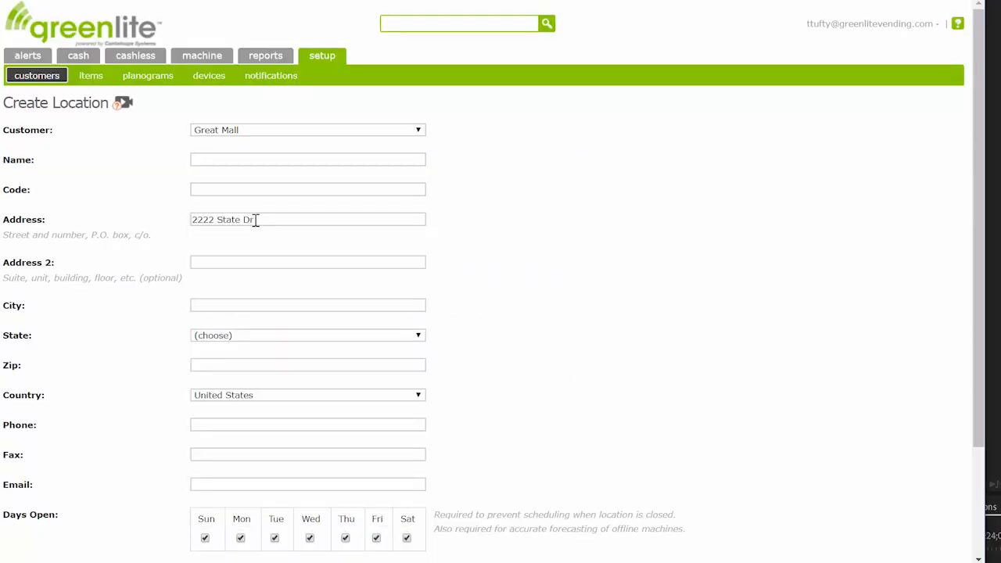
text(Chicago)
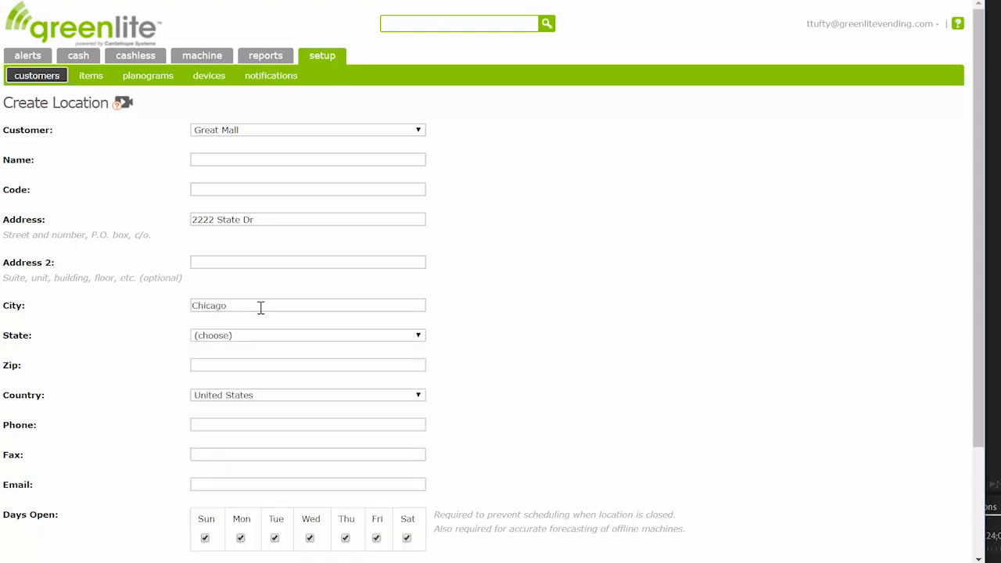
click(307, 334)
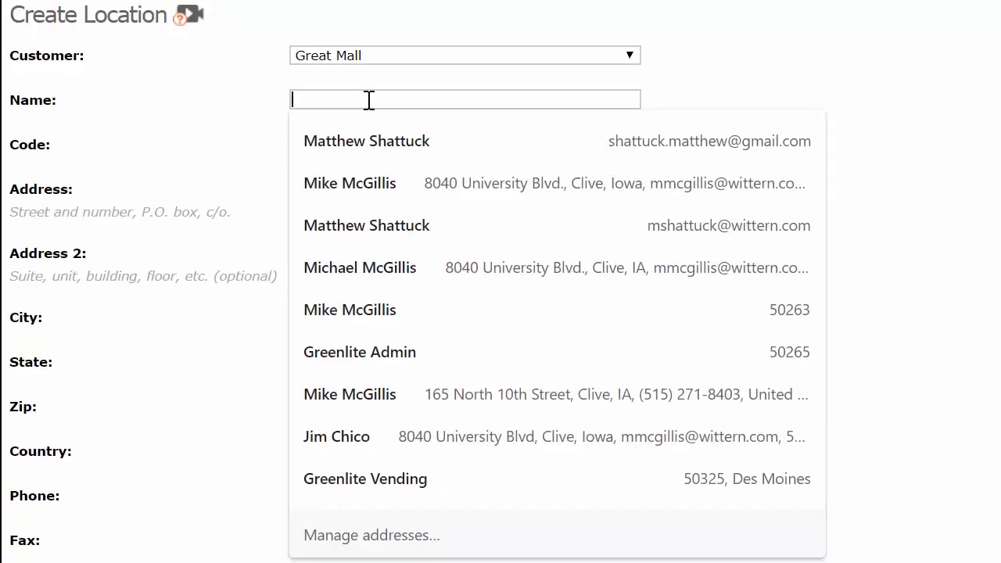
text(Capito)
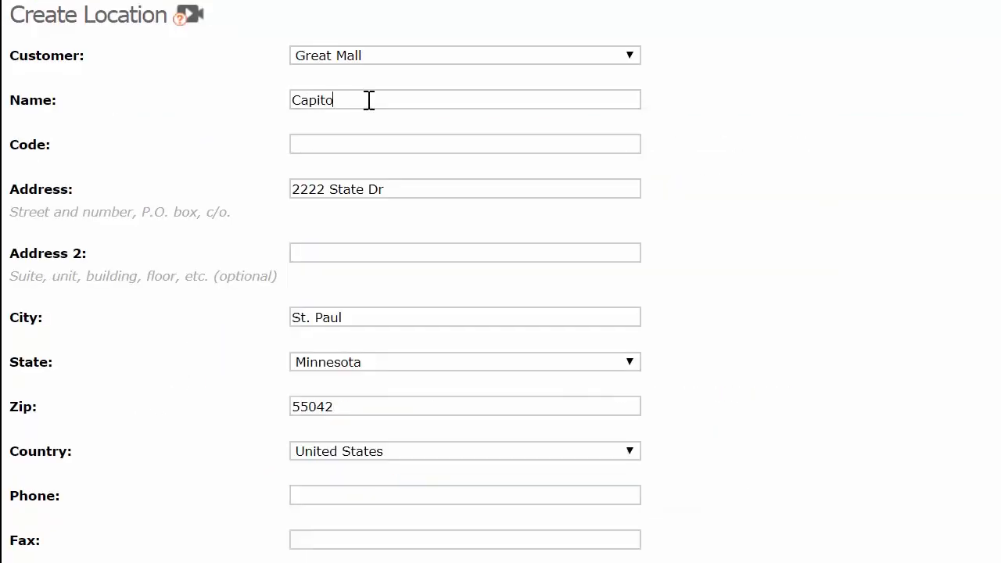
Save the Capitol location so it lists under Great Mall
scroll(down, 3)
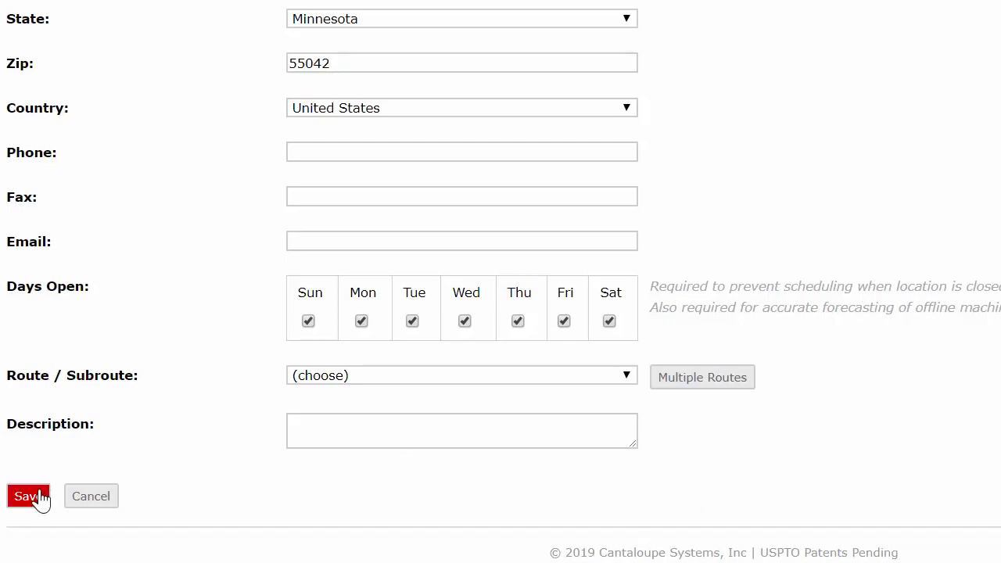
click(28, 496)
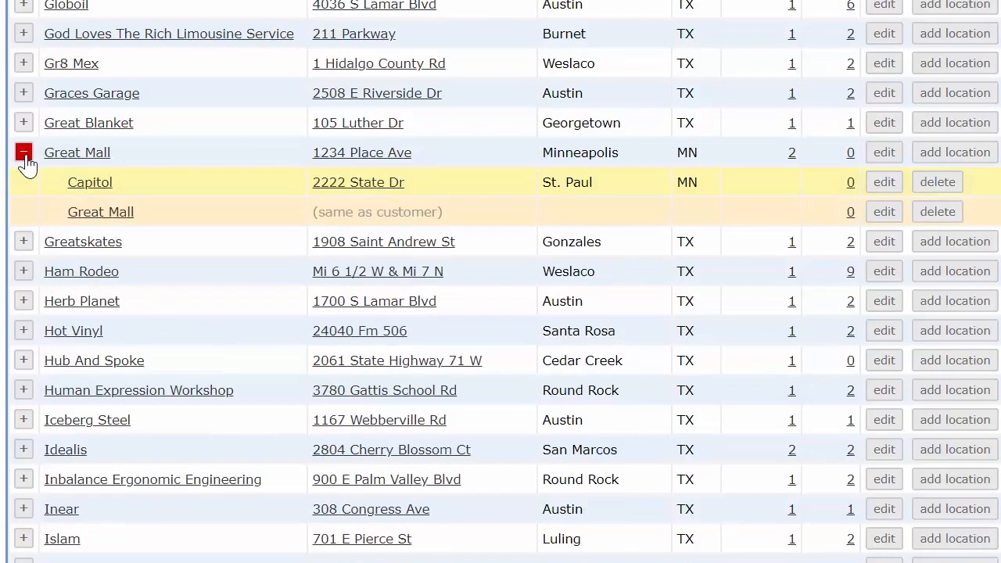